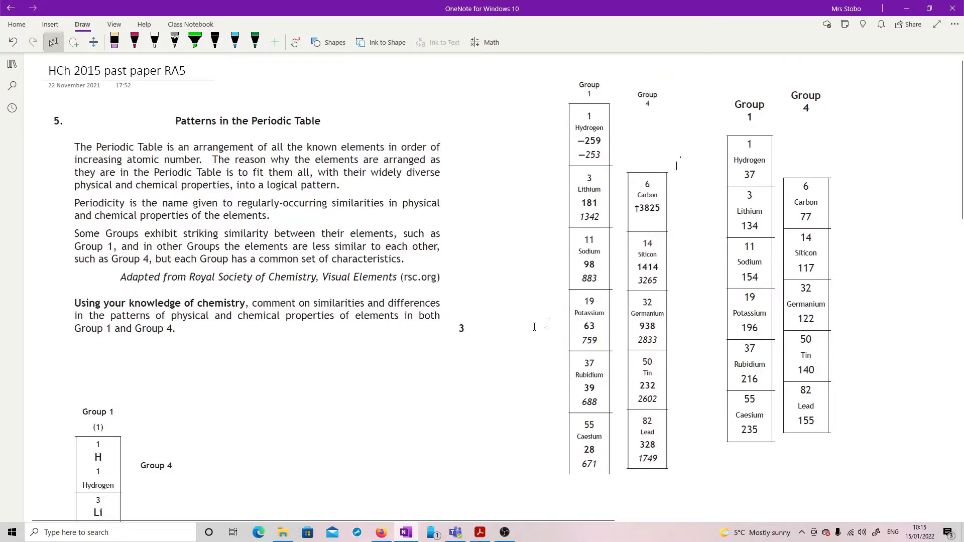
Handwrite 'electron arrangements' in pen above the Group 1 table.
{"action": "scroll", "scroll_direction": "down", "scroll_amount": 3}
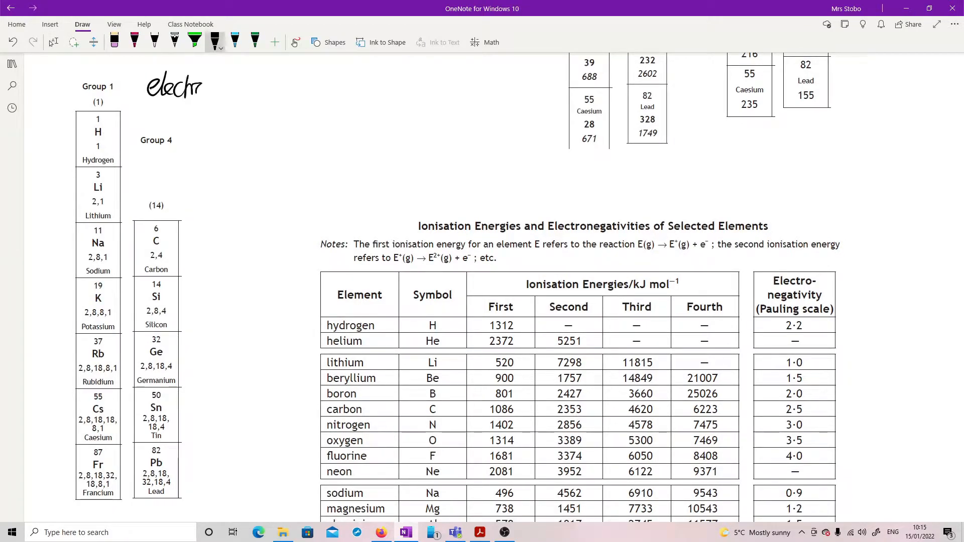
{"action": "left_click_drag", "start_coordinate": [185, 86], "coordinate": [209, 86]}
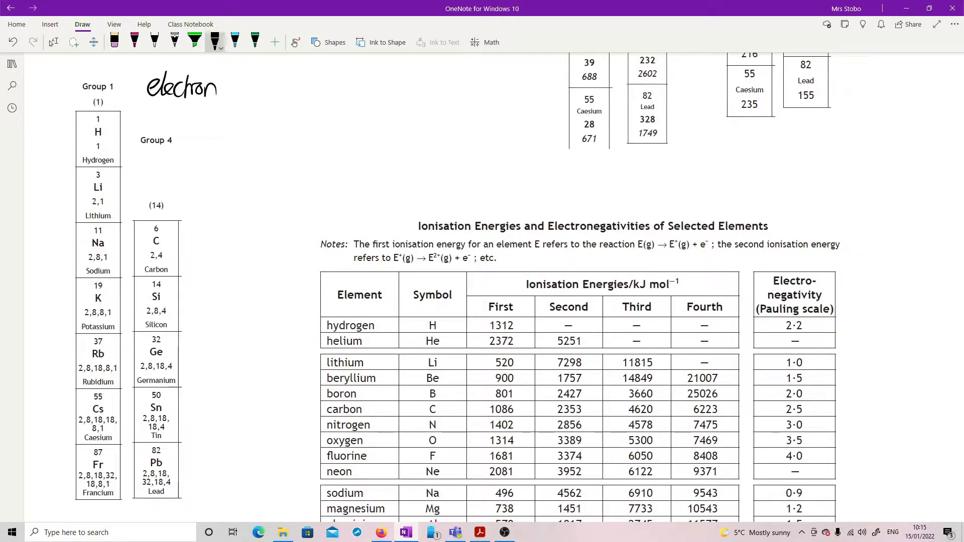
{"action": "left_click_drag", "start_coordinate": [186, 116], "coordinate": [249, 116]}
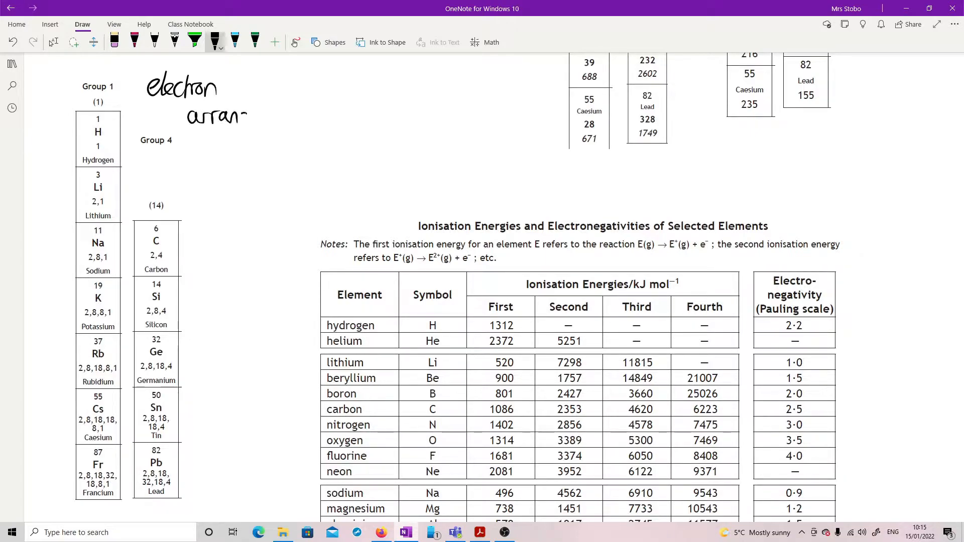
{"action": "left_click_drag", "start_coordinate": [246, 120], "coordinate": [313, 119]}
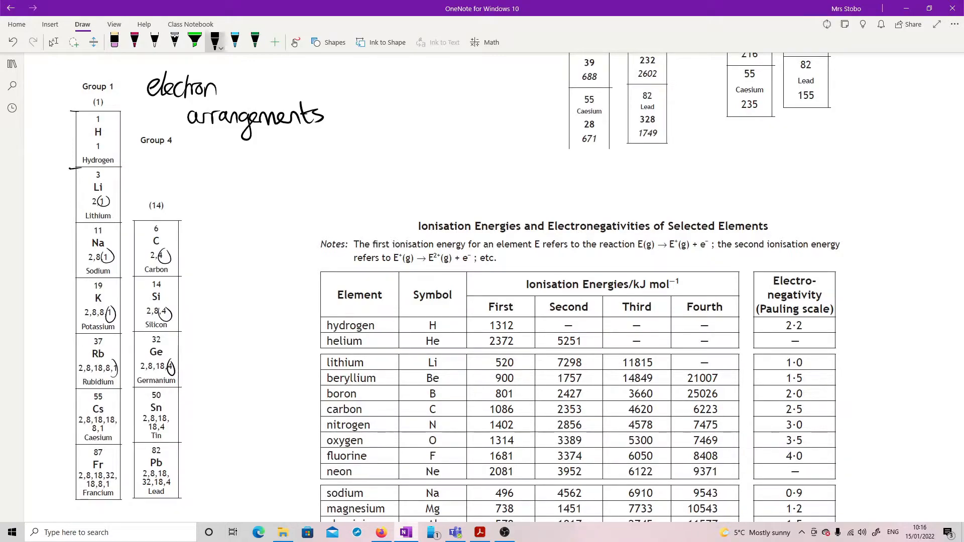
{"action": "mouse_move", "coordinate": [823, 24]}
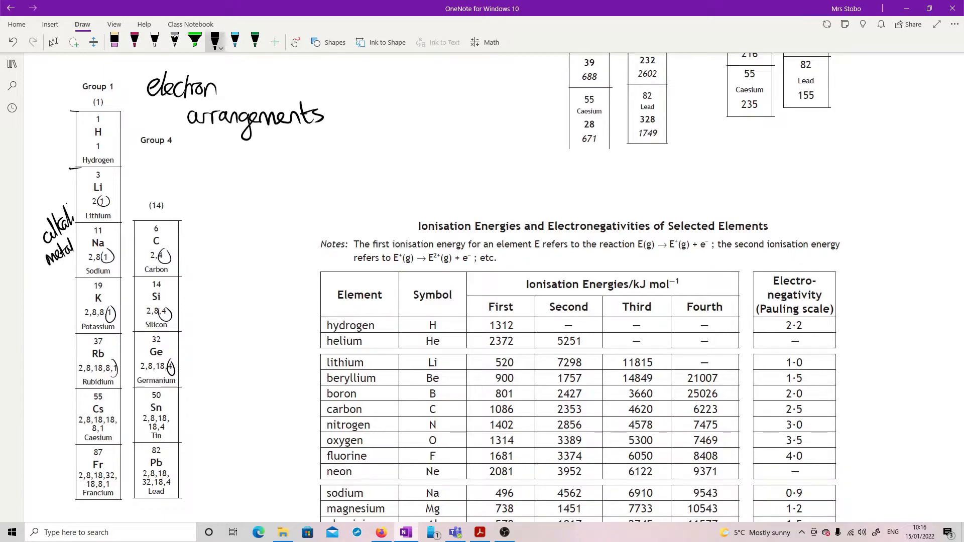
{"action": "mouse_move", "coordinate": [826, 24]}
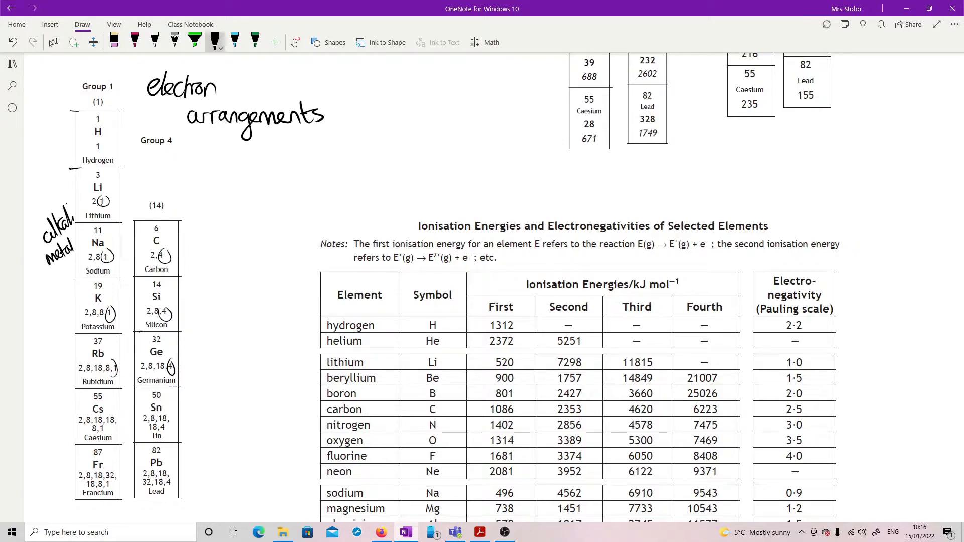
Draw a dividing line below silicon and a wavy bracket beside carbon and silicon.
{"action": "left_click_drag", "start_coordinate": [127, 332], "coordinate": [181, 330]}
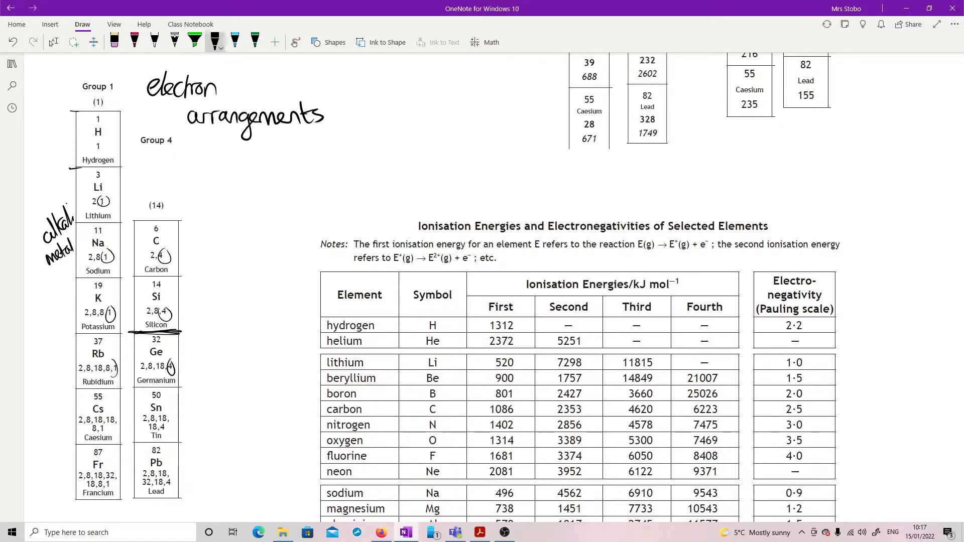
{"action": "left_click_drag", "start_coordinate": [188, 231], "coordinate": [188, 301]}
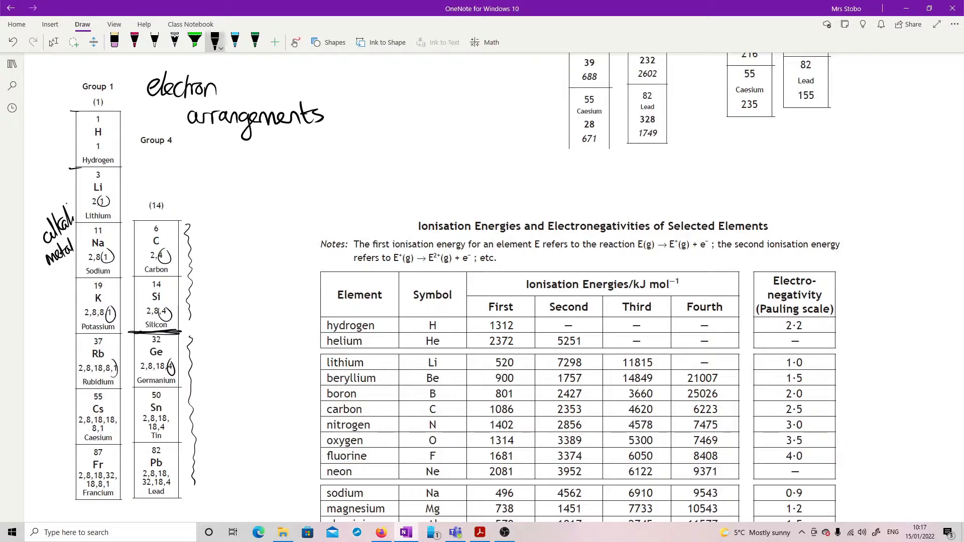
Draw a downward arrow alongside Group 1 and circle rubidium's melting point 39.
{"action": "scroll", "scroll_direction": "down", "scroll_amount": 3}
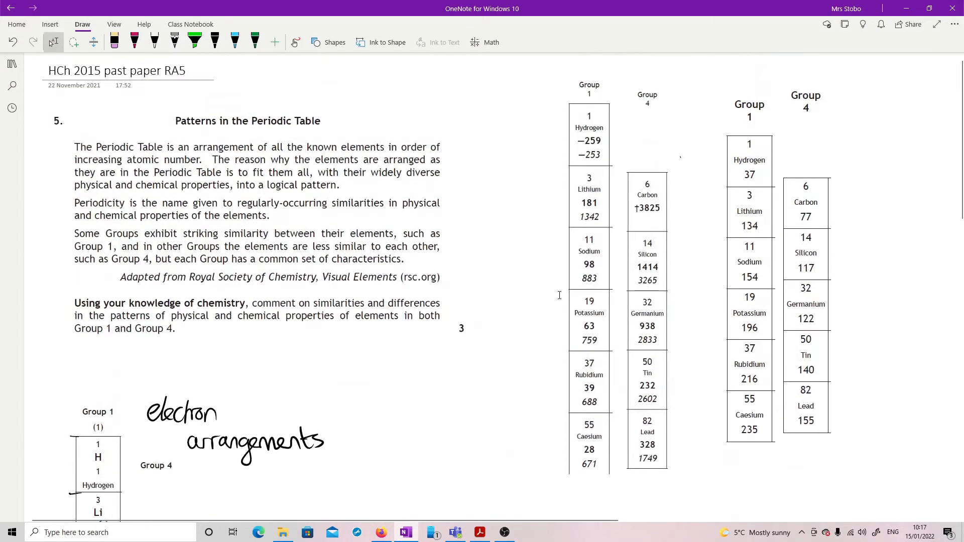
{"action": "left_click", "coordinate": [215, 42]}
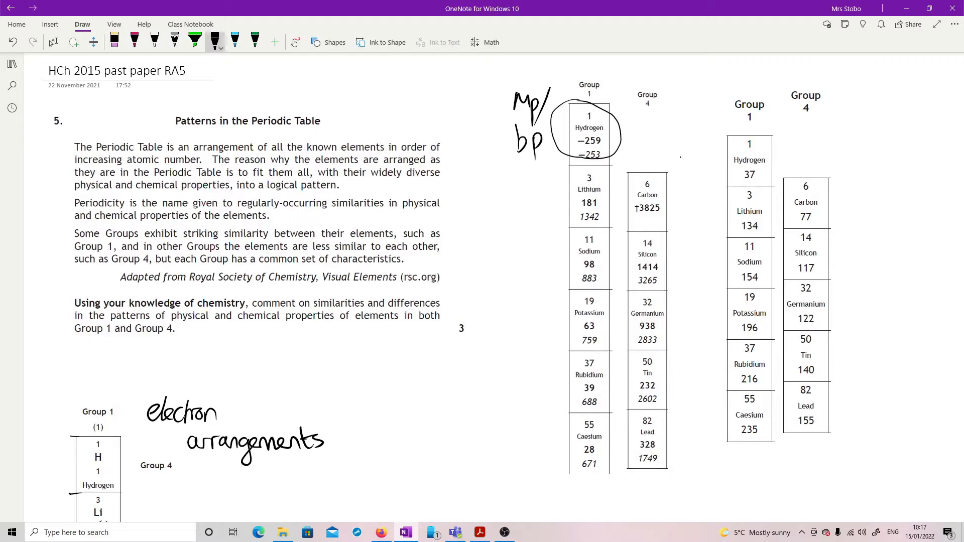
{"action": "left_click_drag", "start_coordinate": [553, 179], "coordinate": [541, 302]}
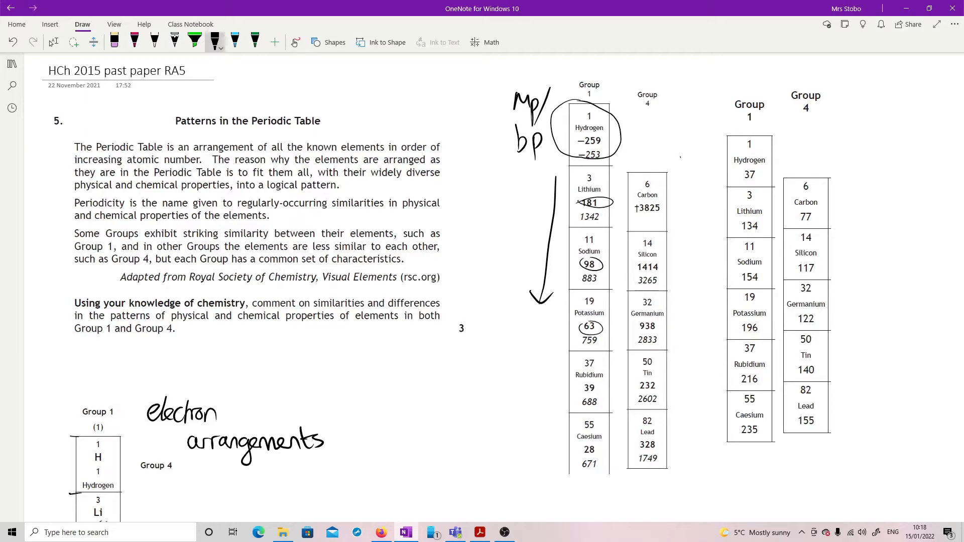
{"action": "left_click_drag", "start_coordinate": [584, 385], "coordinate": [587, 452]}
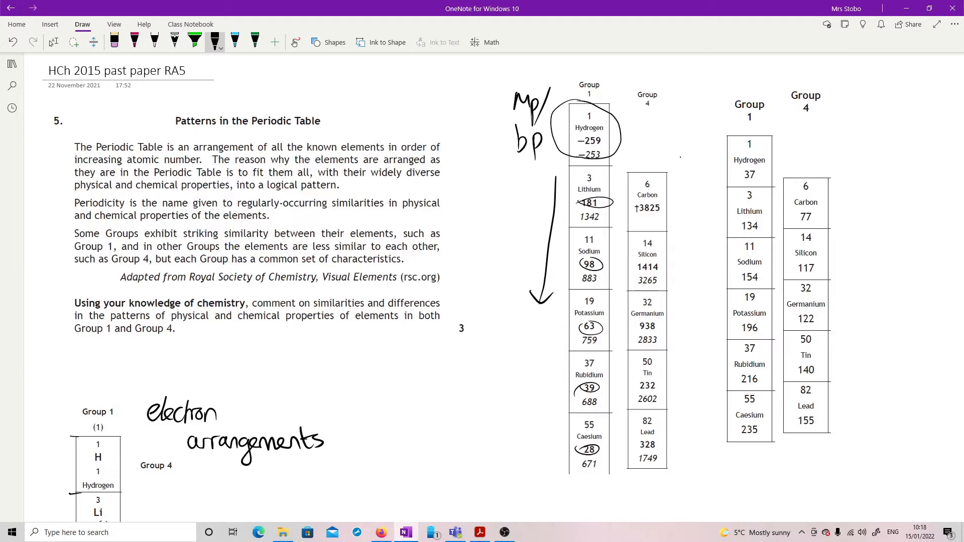
Underline silicon's melting-point box and circle carbon's melting point 3825.
{"action": "left_click_drag", "start_coordinate": [620, 290], "coordinate": [673, 290]}
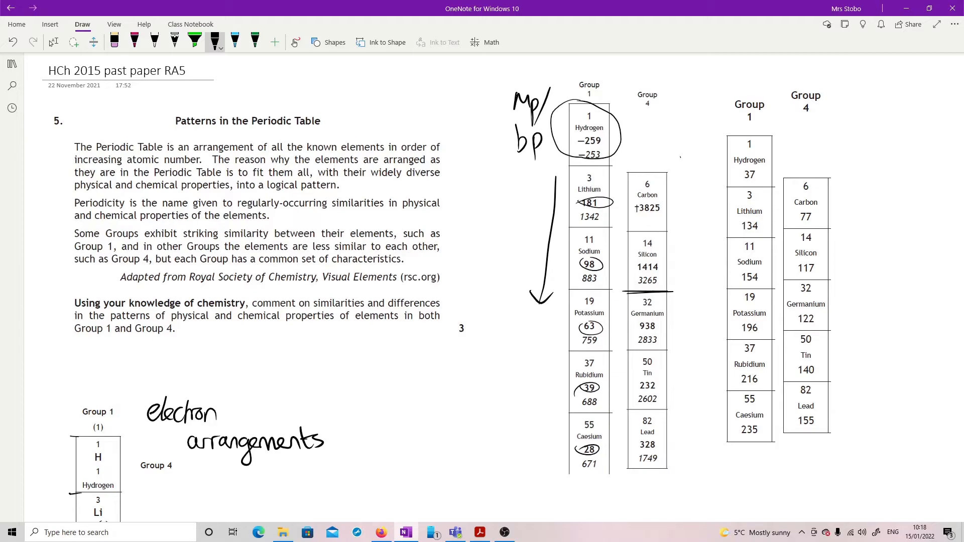
{"action": "left_click_drag", "start_coordinate": [627, 208], "coordinate": [667, 210]}
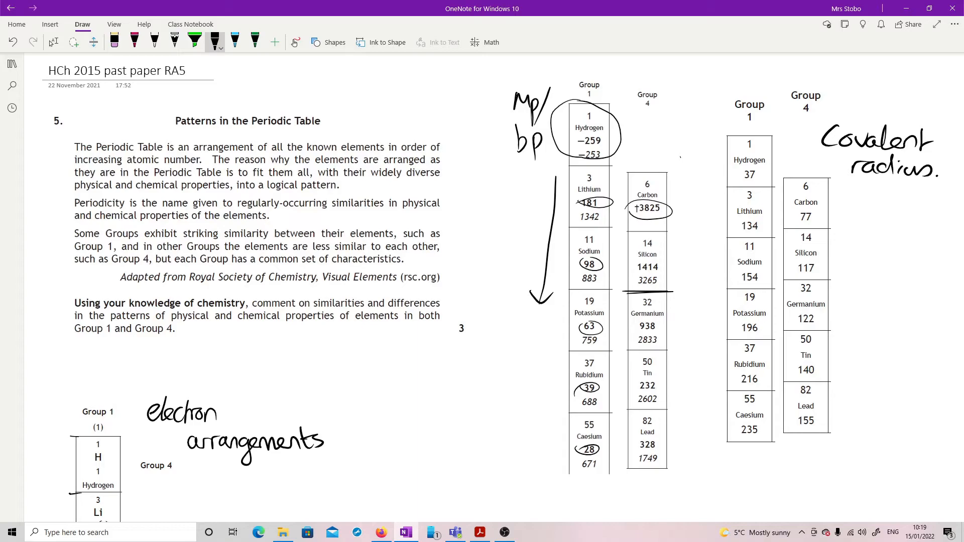
Draw downward trend arrows beside the Group 1 and Group 4 covalent radius columns.
{"action": "left_click_drag", "start_coordinate": [715, 234], "coordinate": [712, 286]}
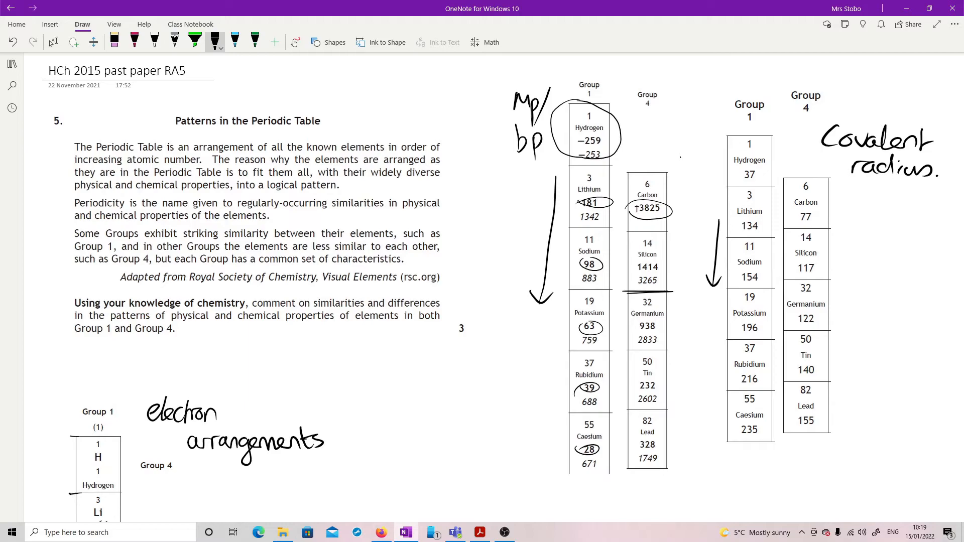
{"action": "left_click_drag", "start_coordinate": [841, 273], "coordinate": [847, 313]}
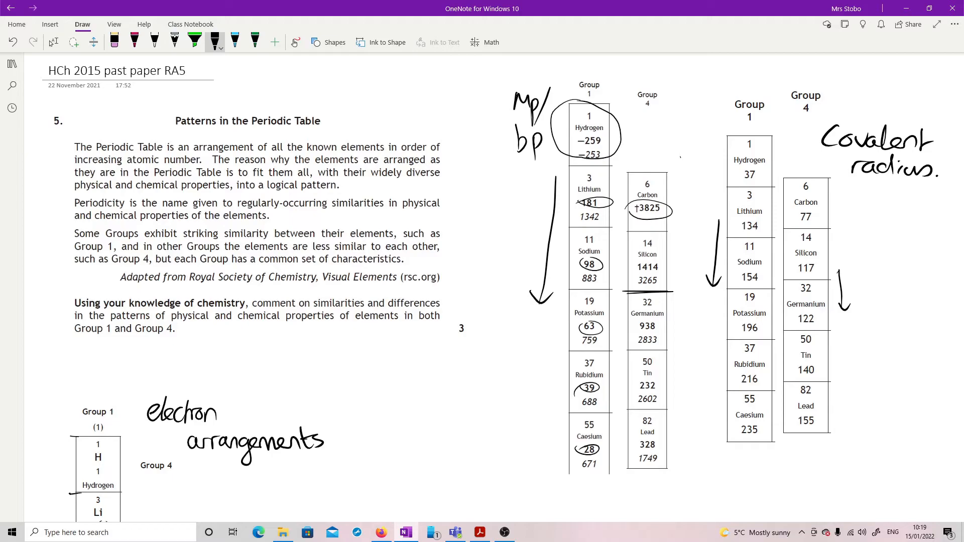
{"action": "left_click", "coordinate": [54, 42]}
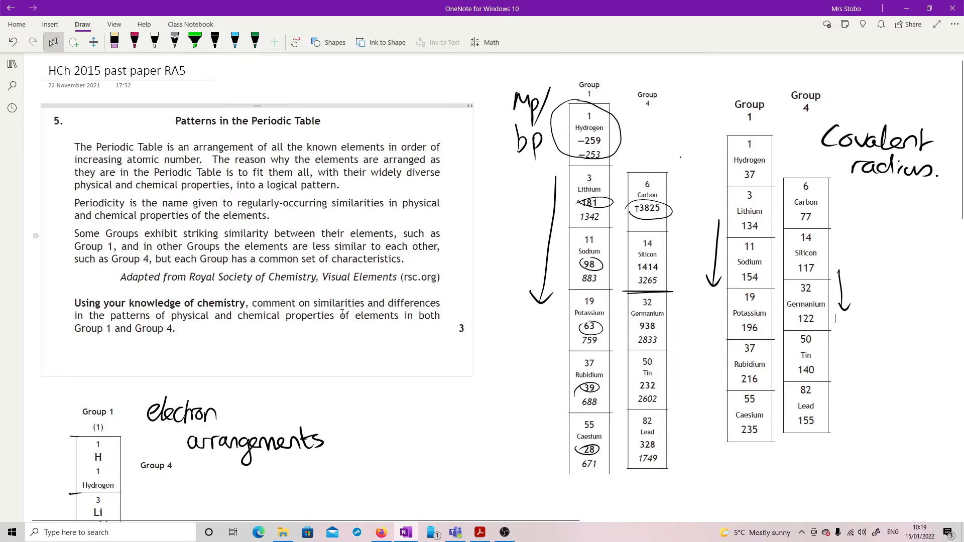
Circle sodium's first two ionisation energies and all four of carbon's.
{"action": "scroll", "scroll_direction": "down", "scroll_amount": 3}
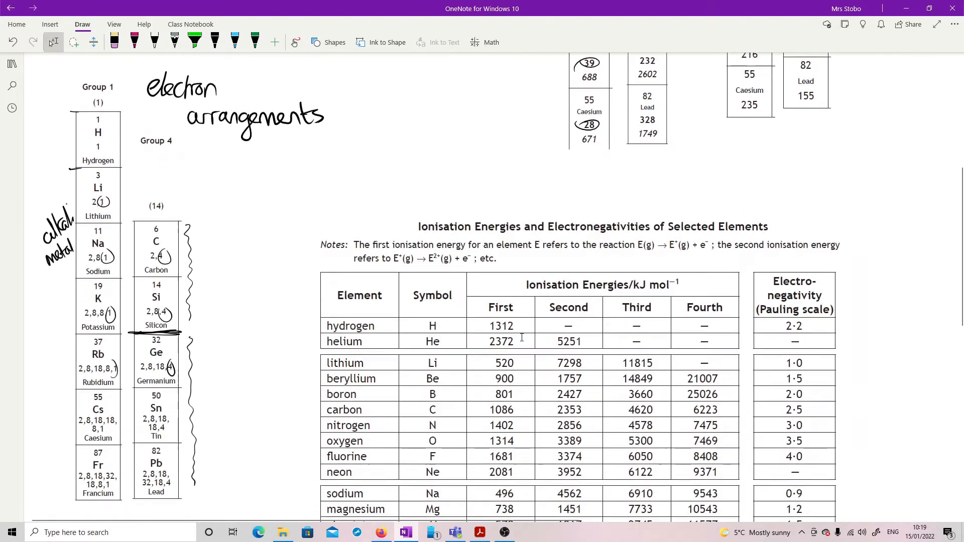
{"action": "scroll", "scroll_direction": "down", "scroll_amount": 3}
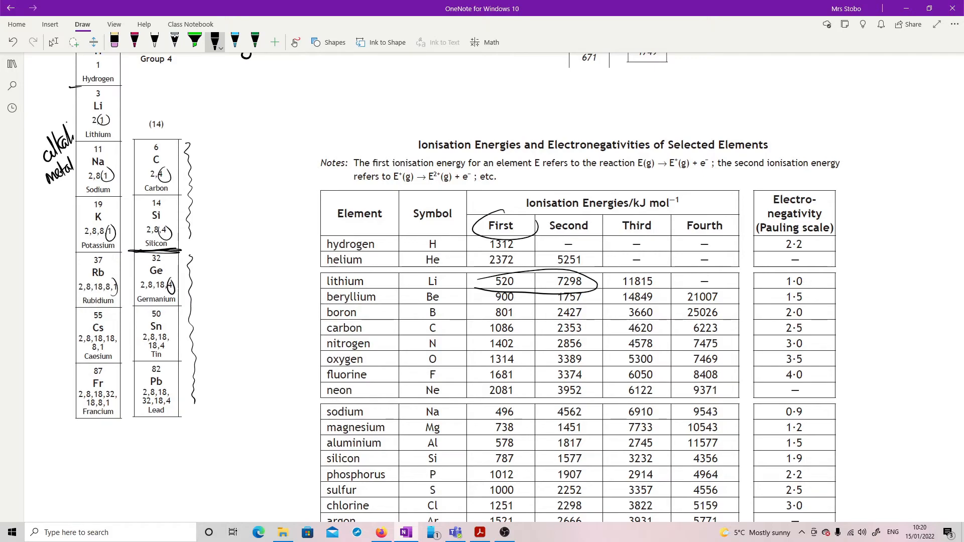
{"action": "left_click_drag", "start_coordinate": [480, 411], "coordinate": [590, 412]}
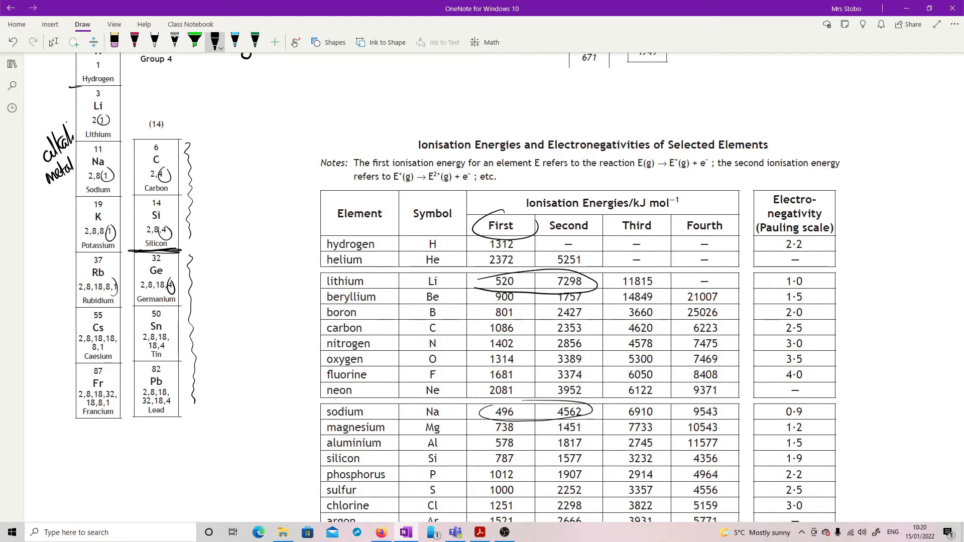
{"action": "left_click_drag", "start_coordinate": [486, 328], "coordinate": [596, 327]}
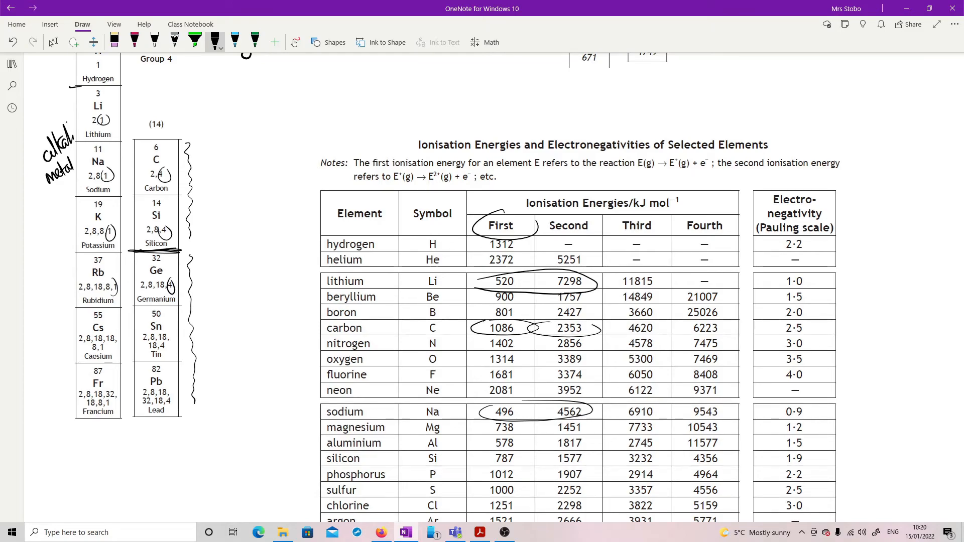
{"action": "left_click_drag", "start_coordinate": [618, 327], "coordinate": [725, 327]}
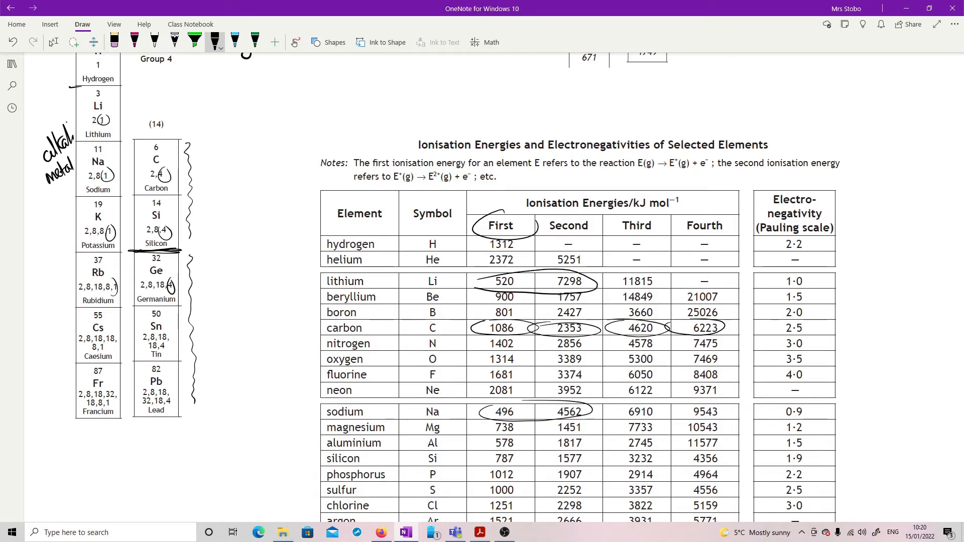